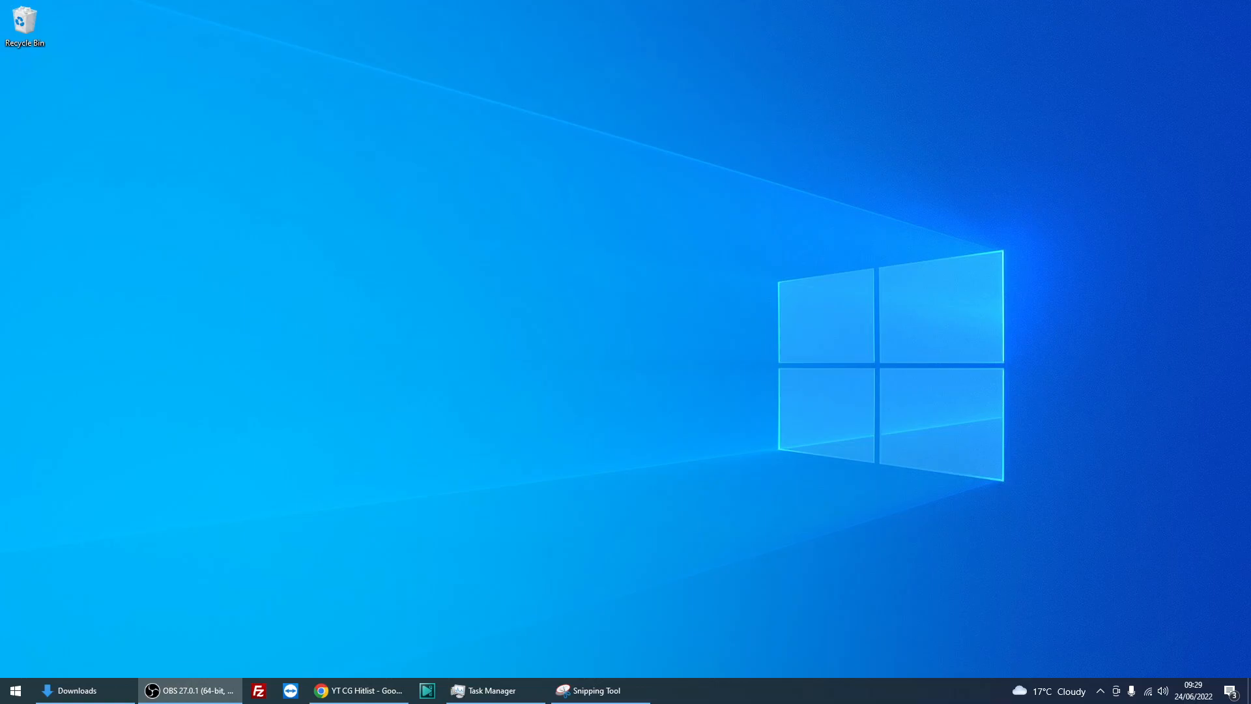
pyautogui.moveTo(511, 365)
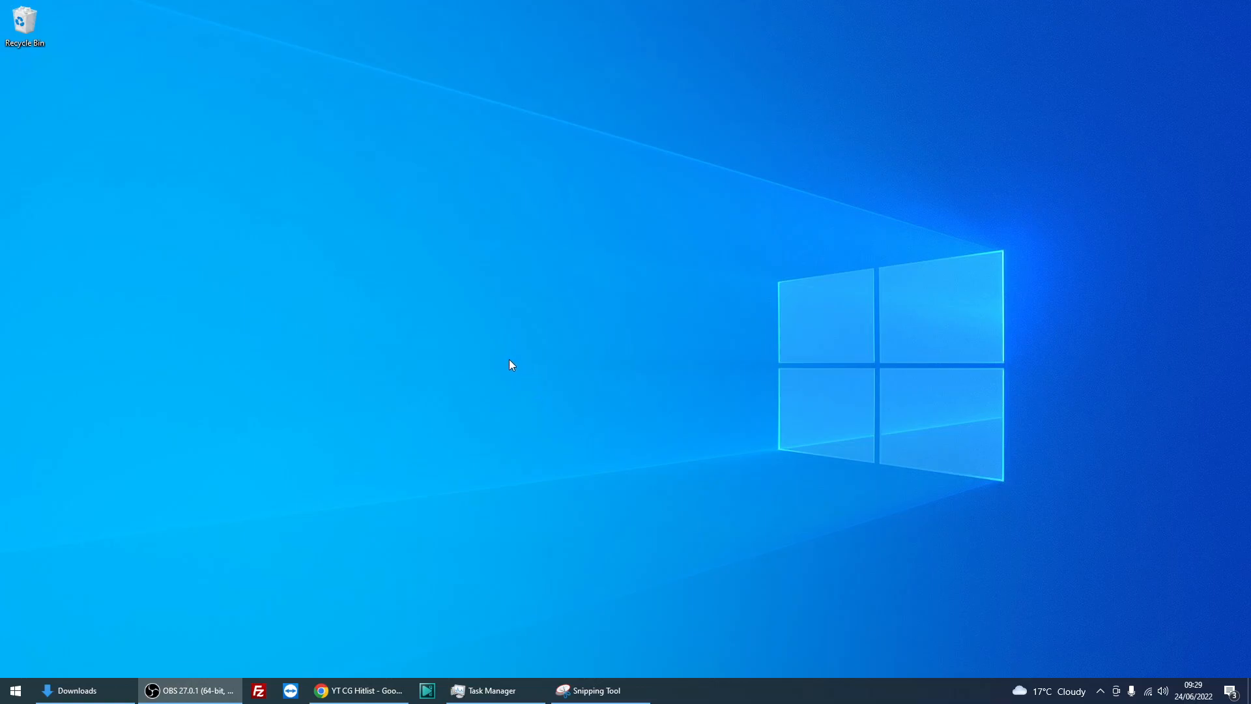
pyautogui.moveTo(392, 430)
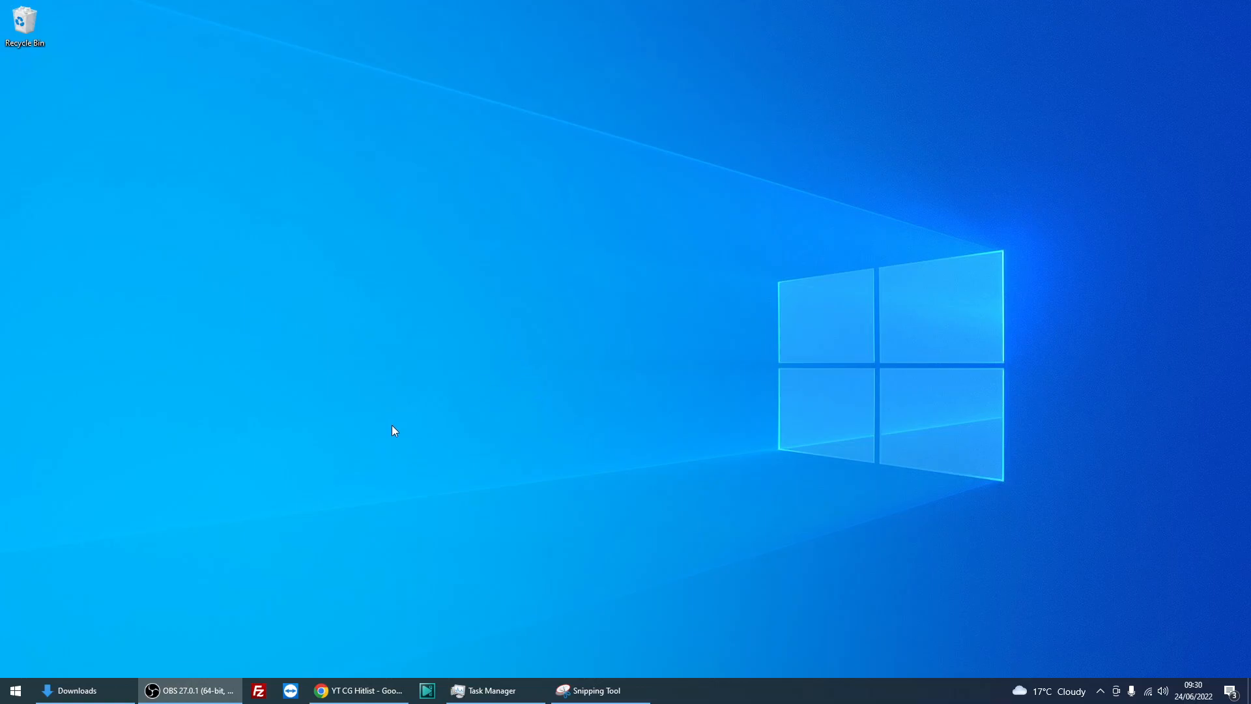
pyautogui.moveTo(56, 661)
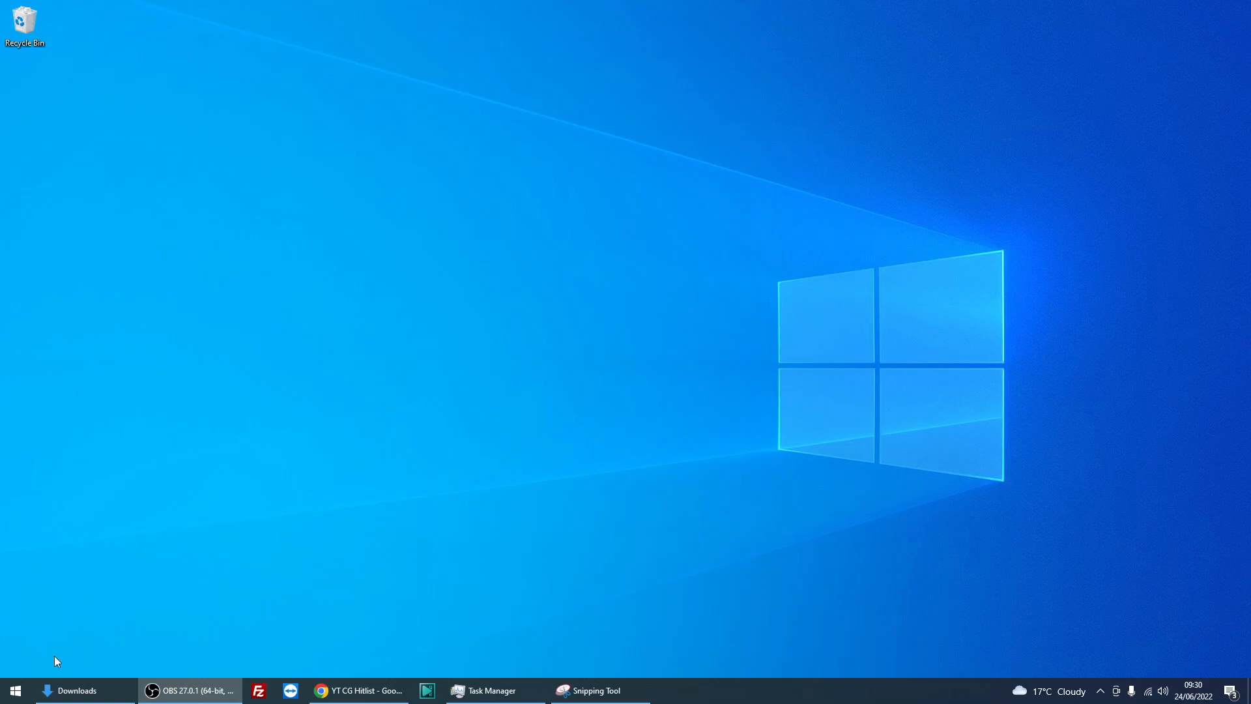
# Search the Start menu for gpedit.msc to bring up the Local Group Policy Editor result
pyautogui.click(14, 691)
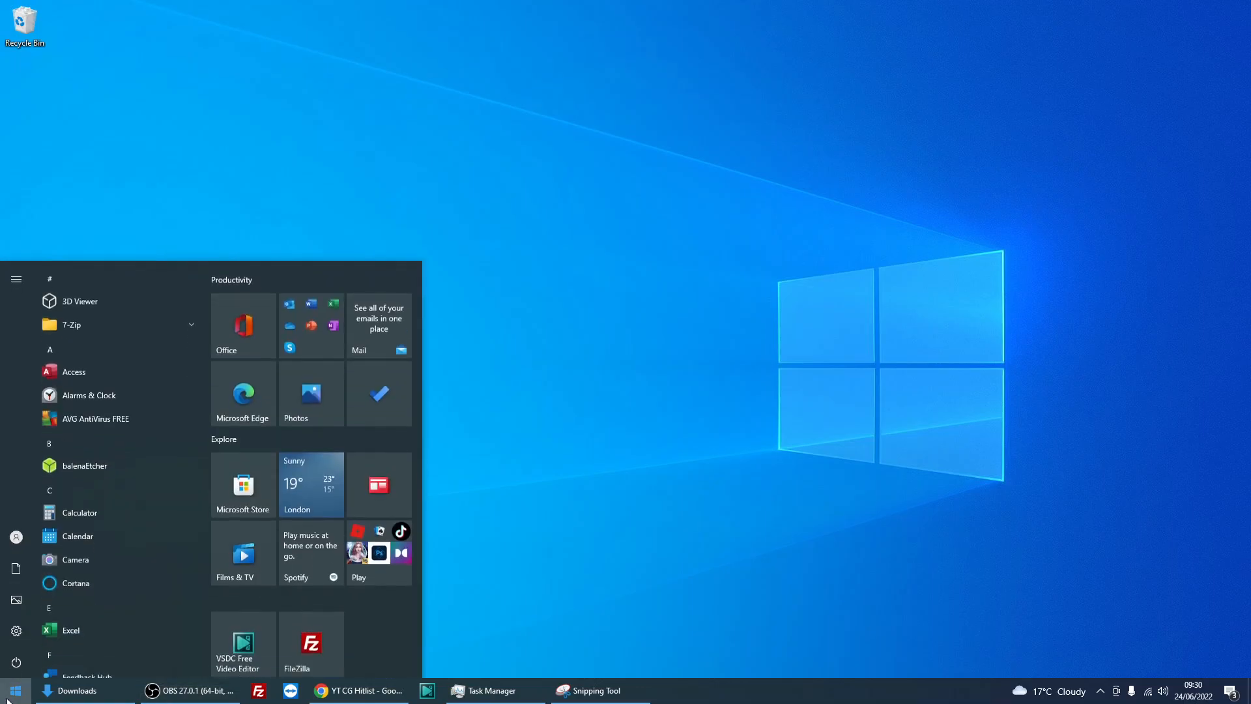
pyautogui.write('gpedit')
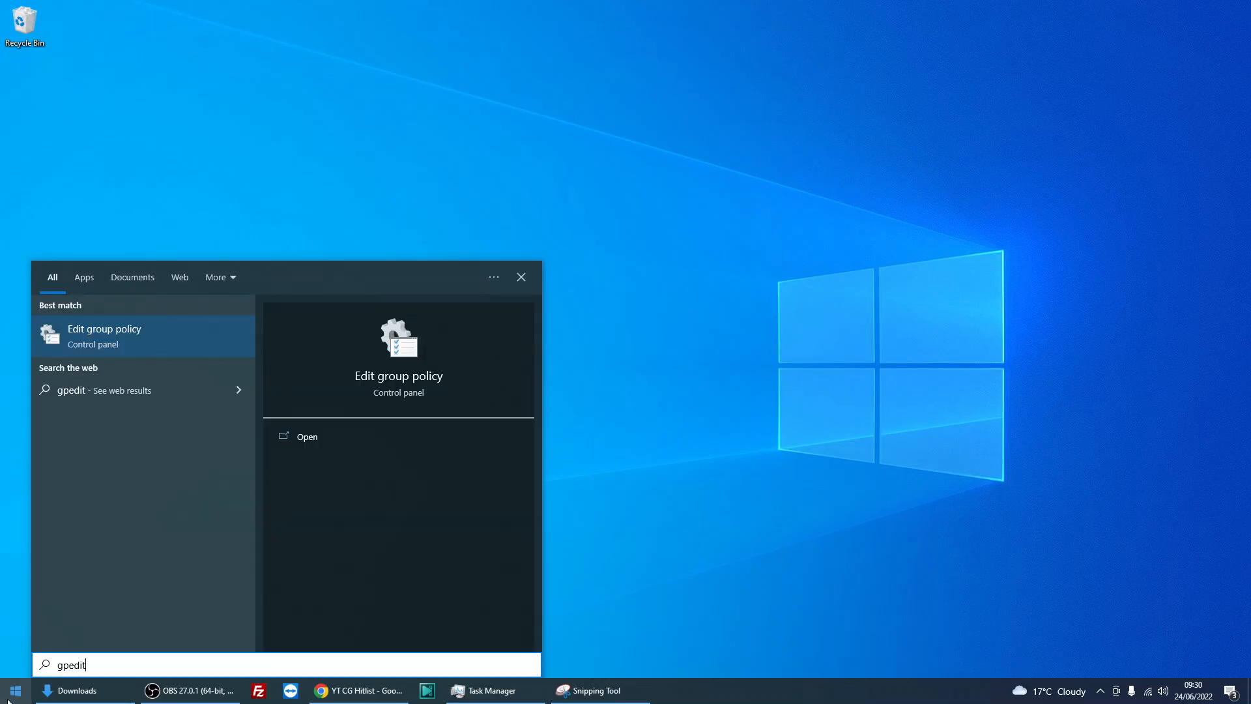
pyautogui.write('.msc')
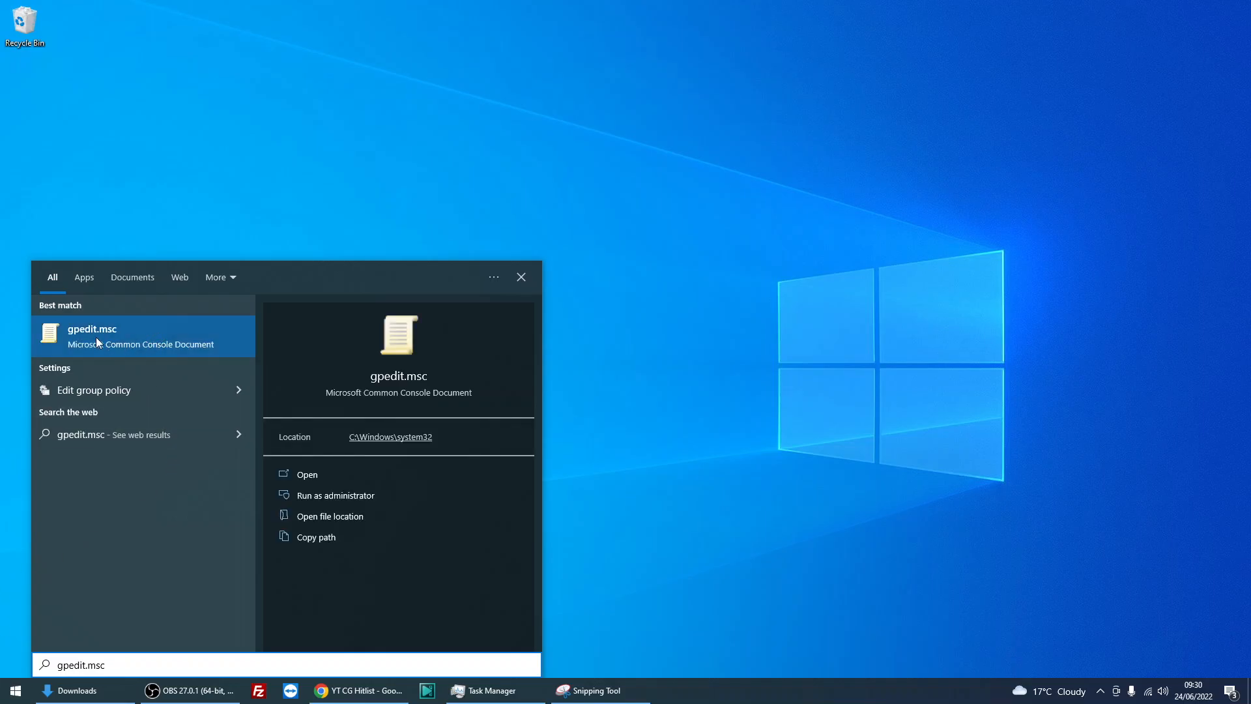
pyautogui.moveTo(95, 335)
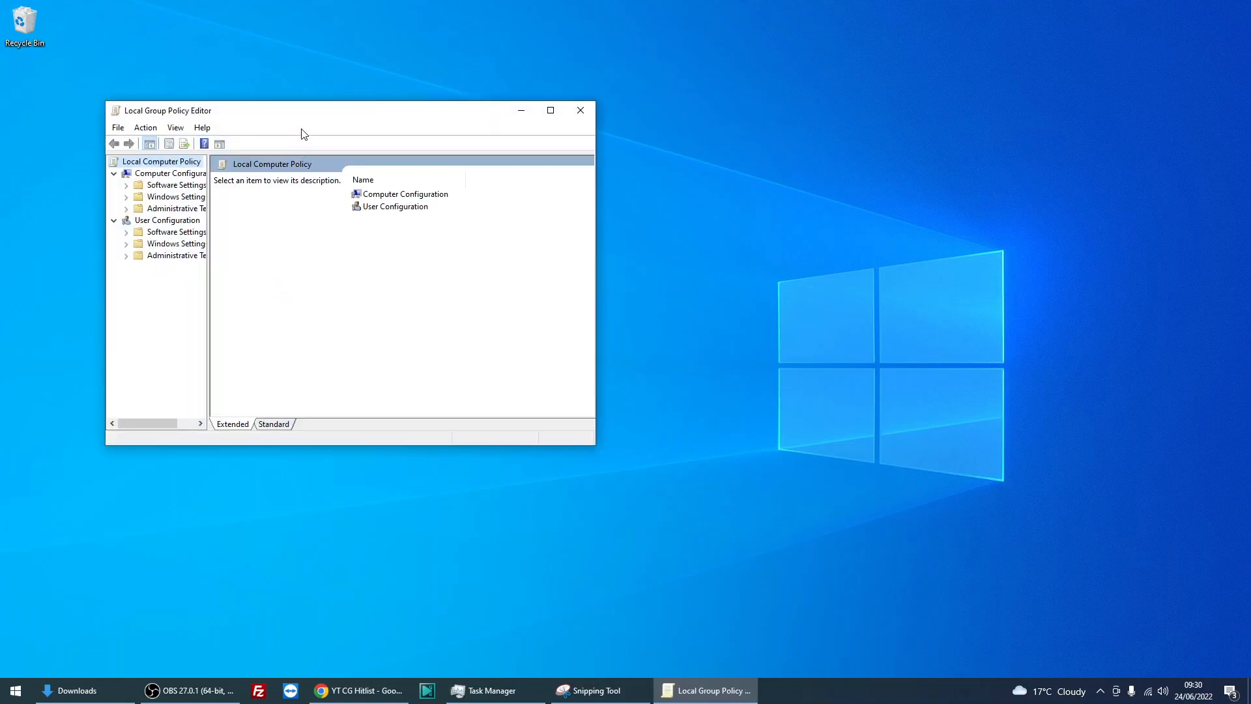
# Maximize the editor and expand Computer Configuration > Administrative Templates
pyautogui.click(550, 110)
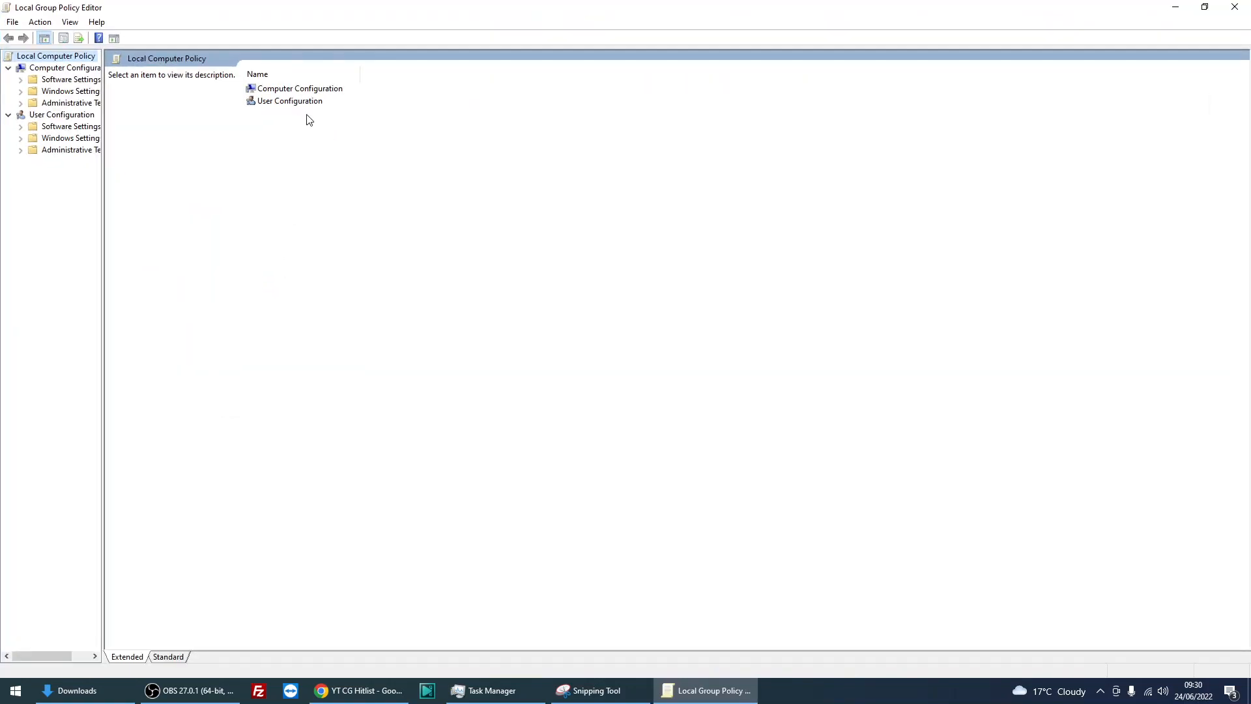
pyautogui.click(299, 87)
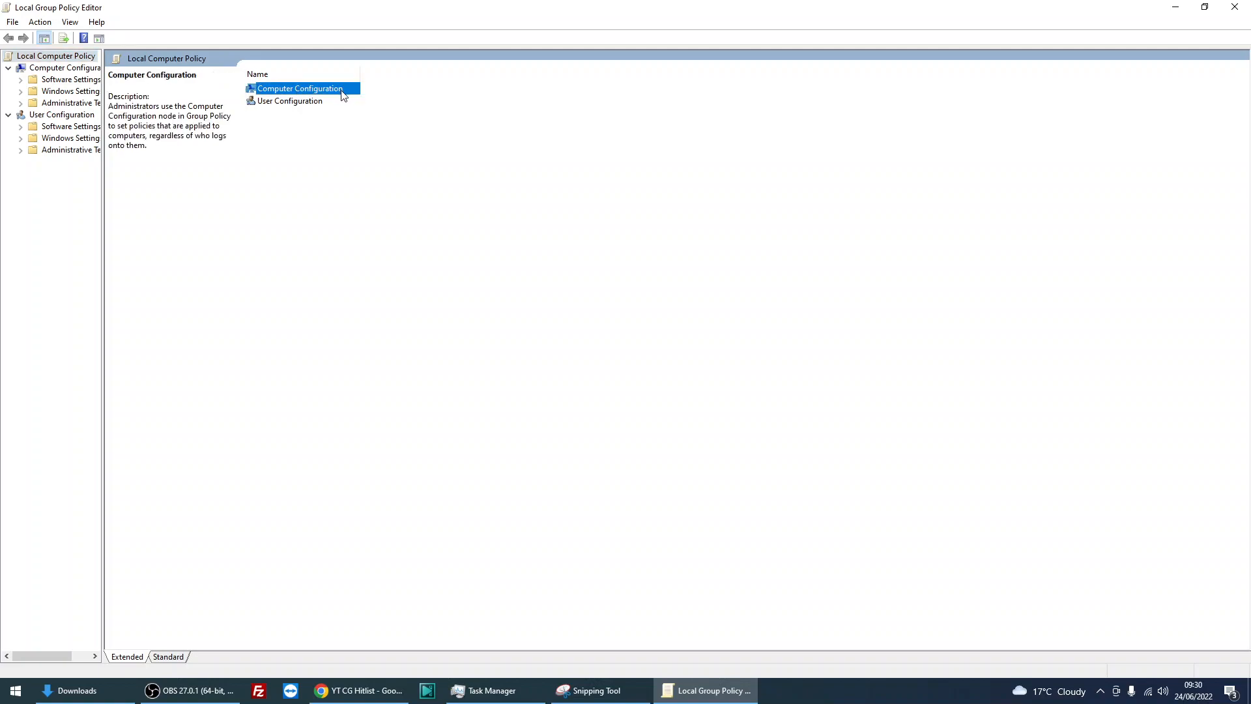
pyautogui.doubleClick(300, 88)
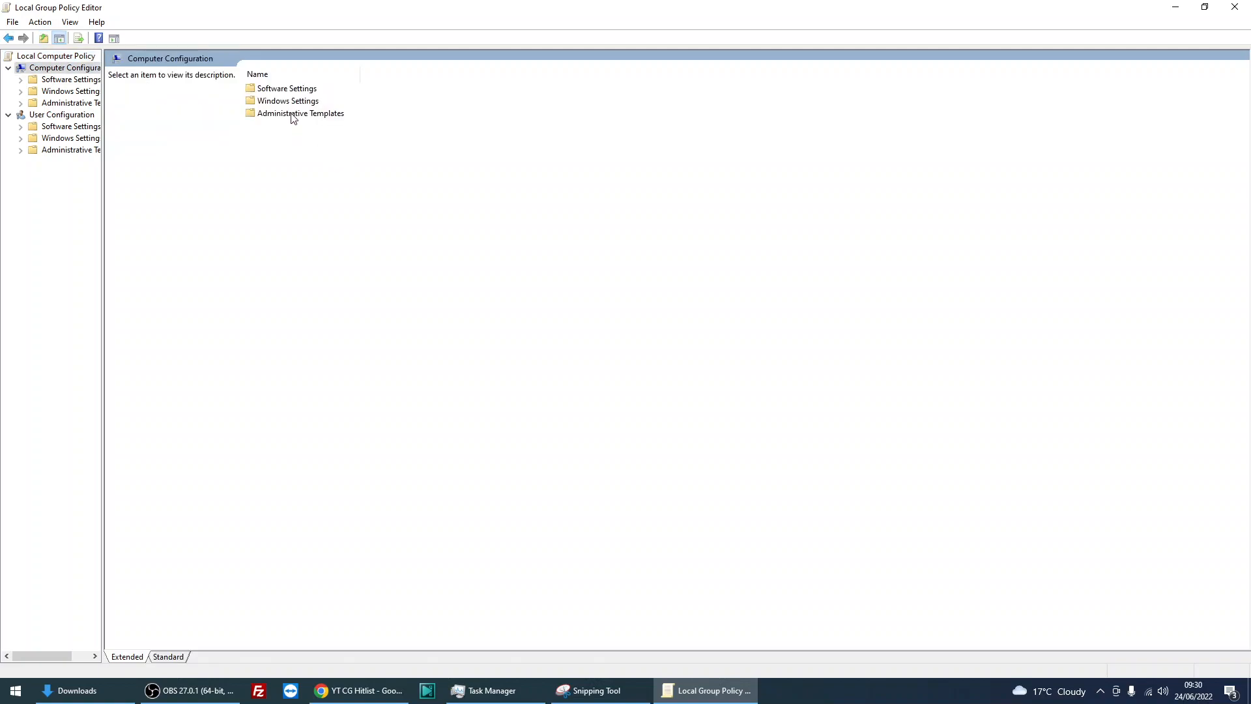
pyautogui.click(301, 112)
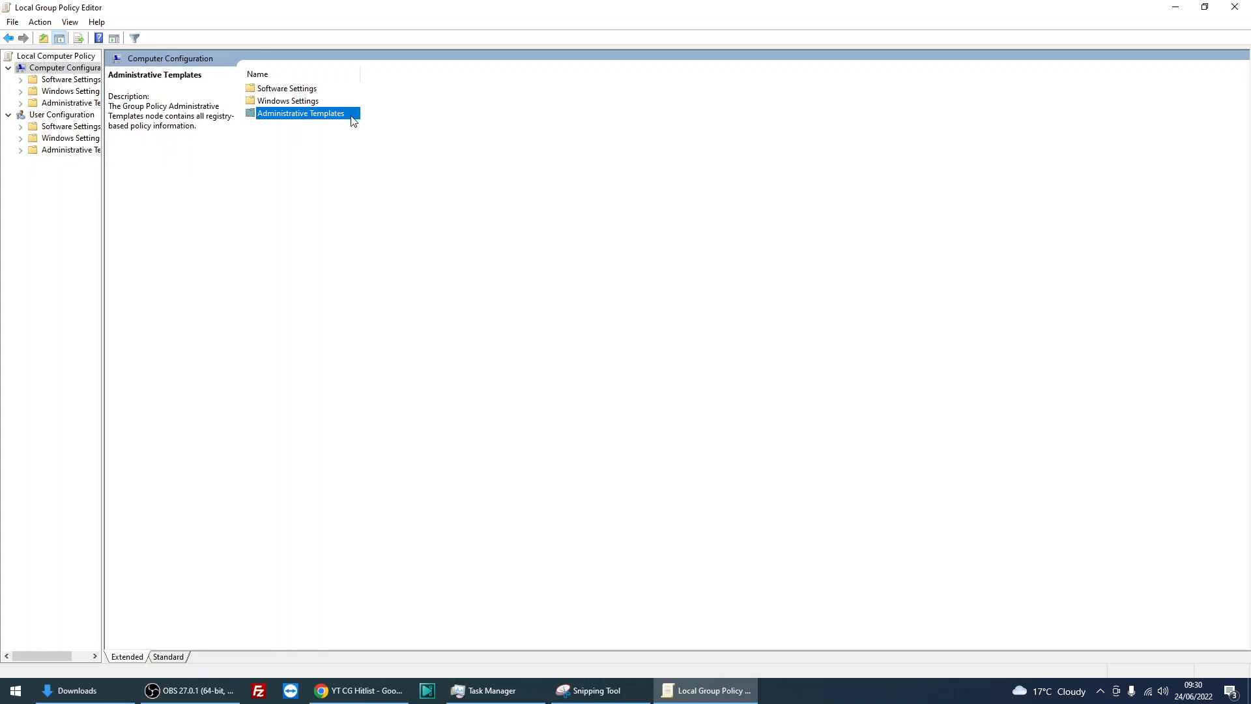
pyautogui.doubleClick(301, 112)
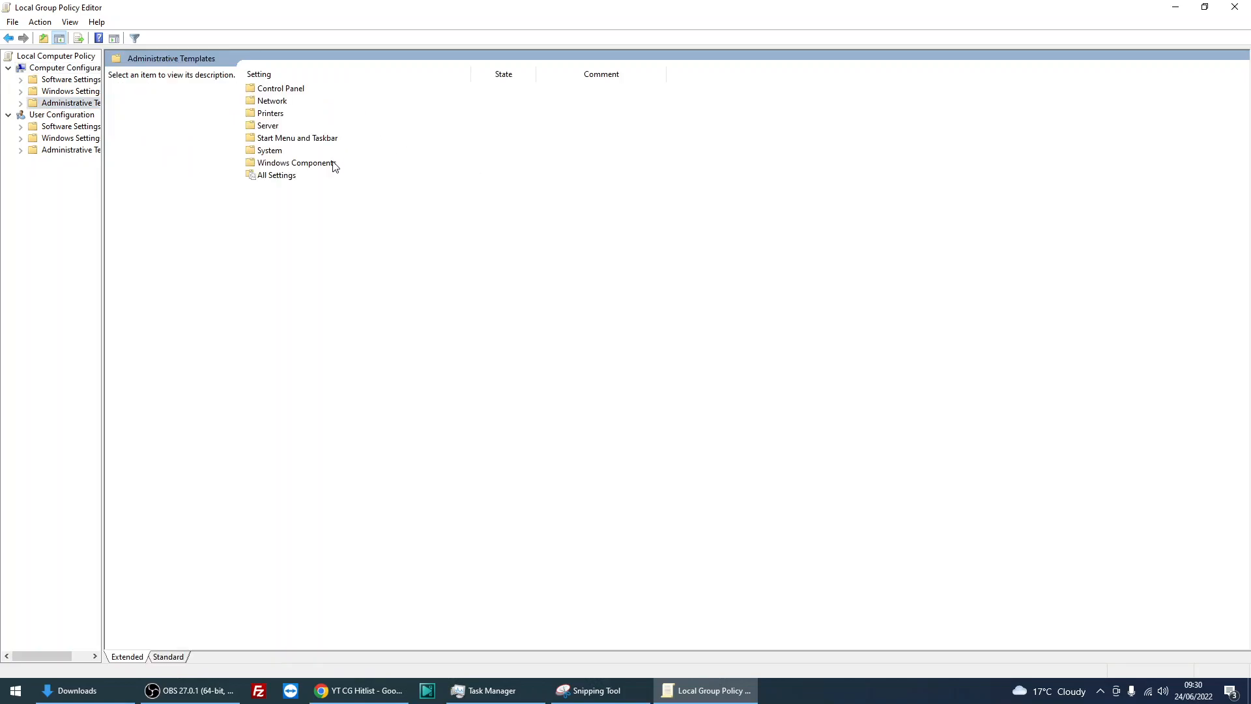
pyautogui.moveTo(322, 170)
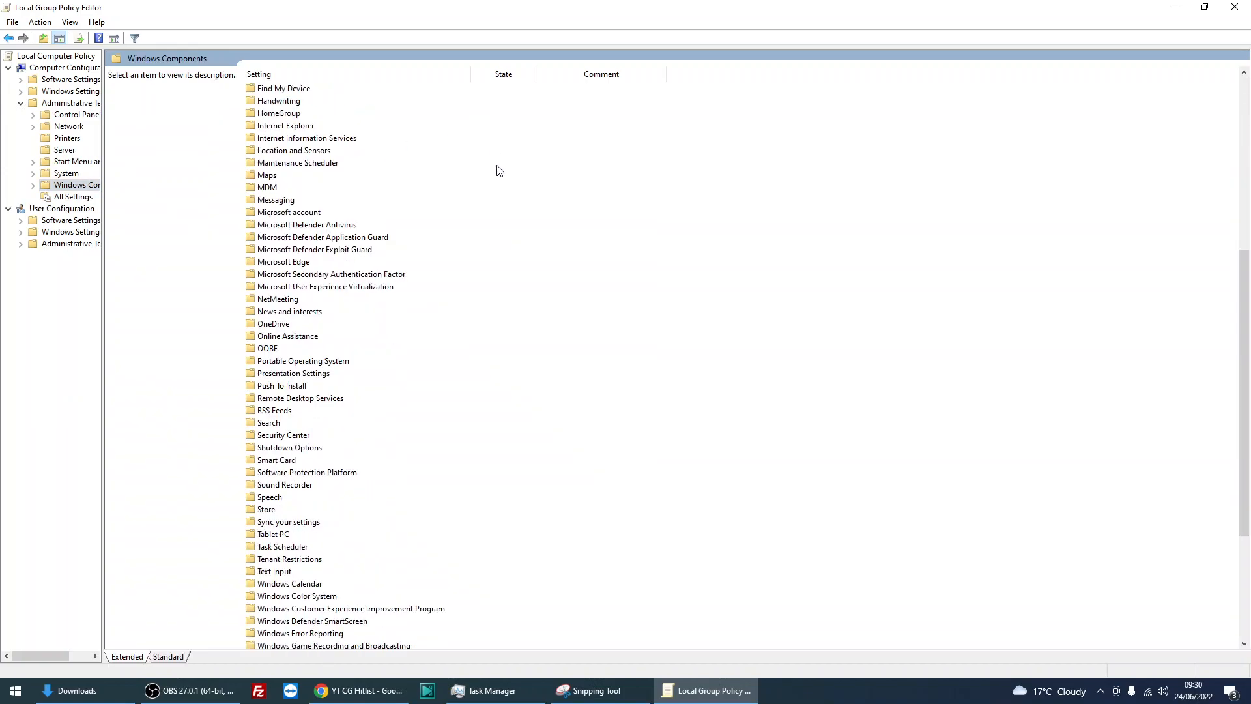
# Under Windows Update, bring up the Configure Automatic Updates policy dialog
pyautogui.scroll(-3)
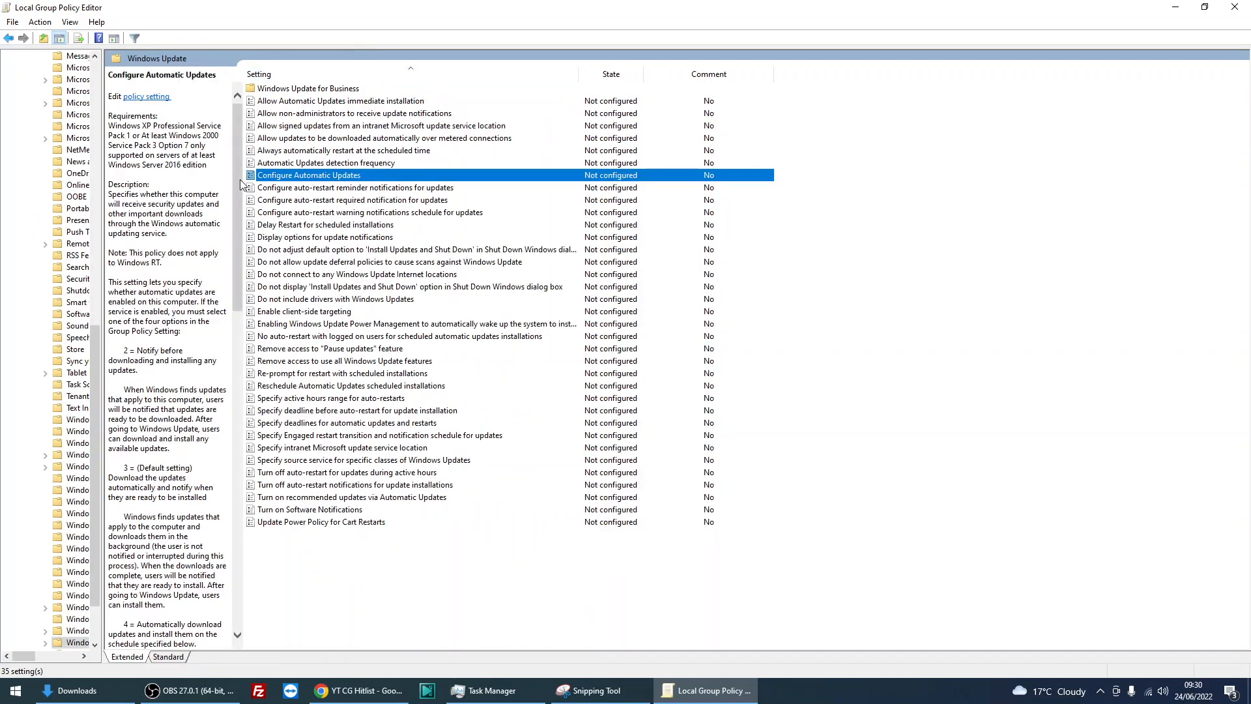
pyautogui.moveTo(381, 184)
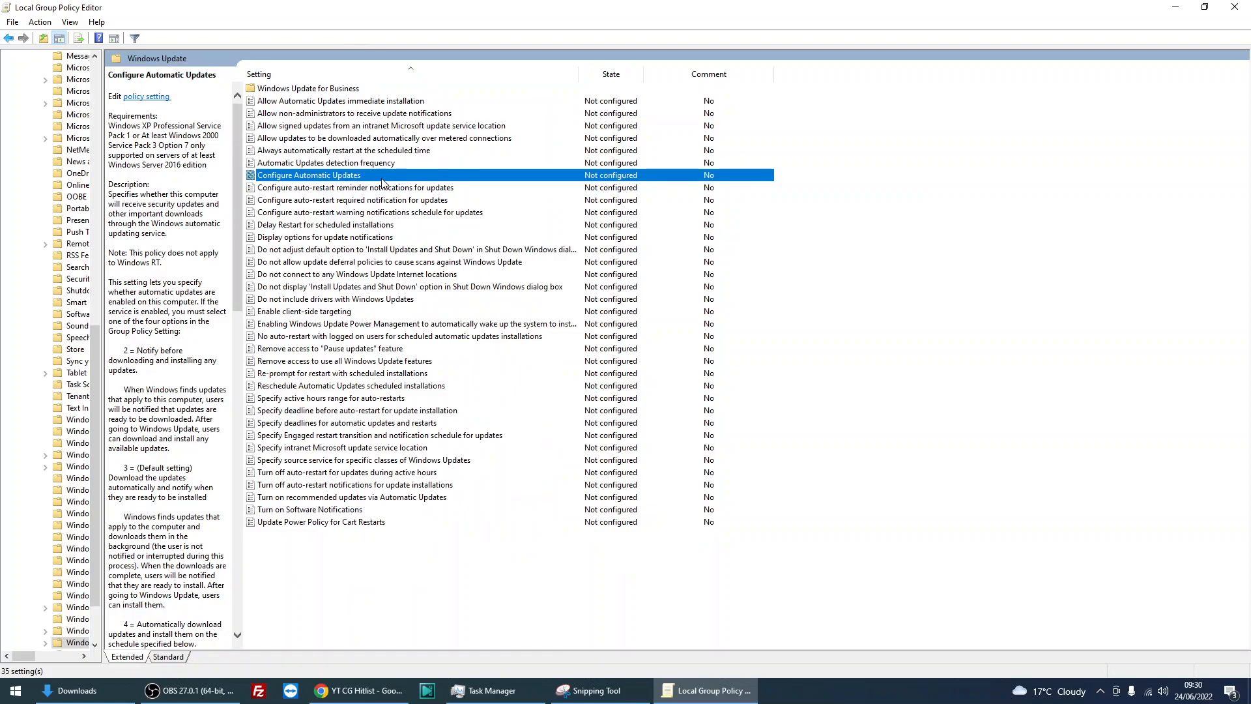
pyautogui.moveTo(342, 179)
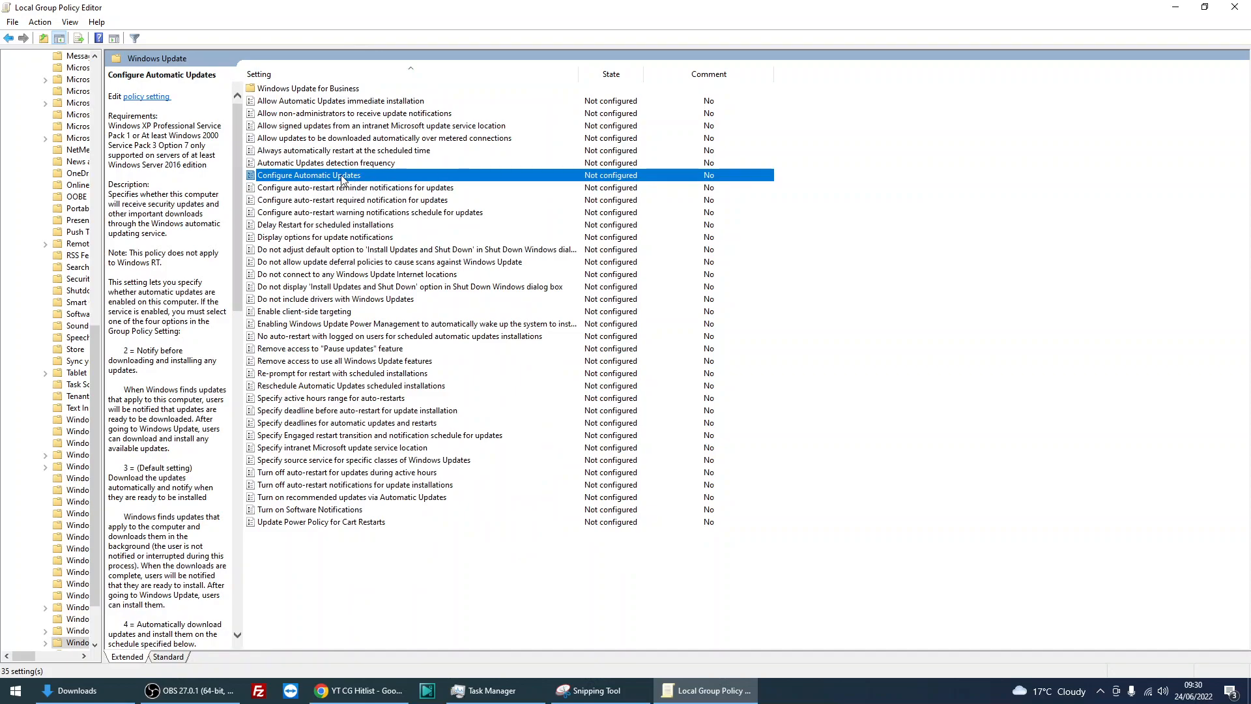
pyautogui.doubleClick(310, 174)
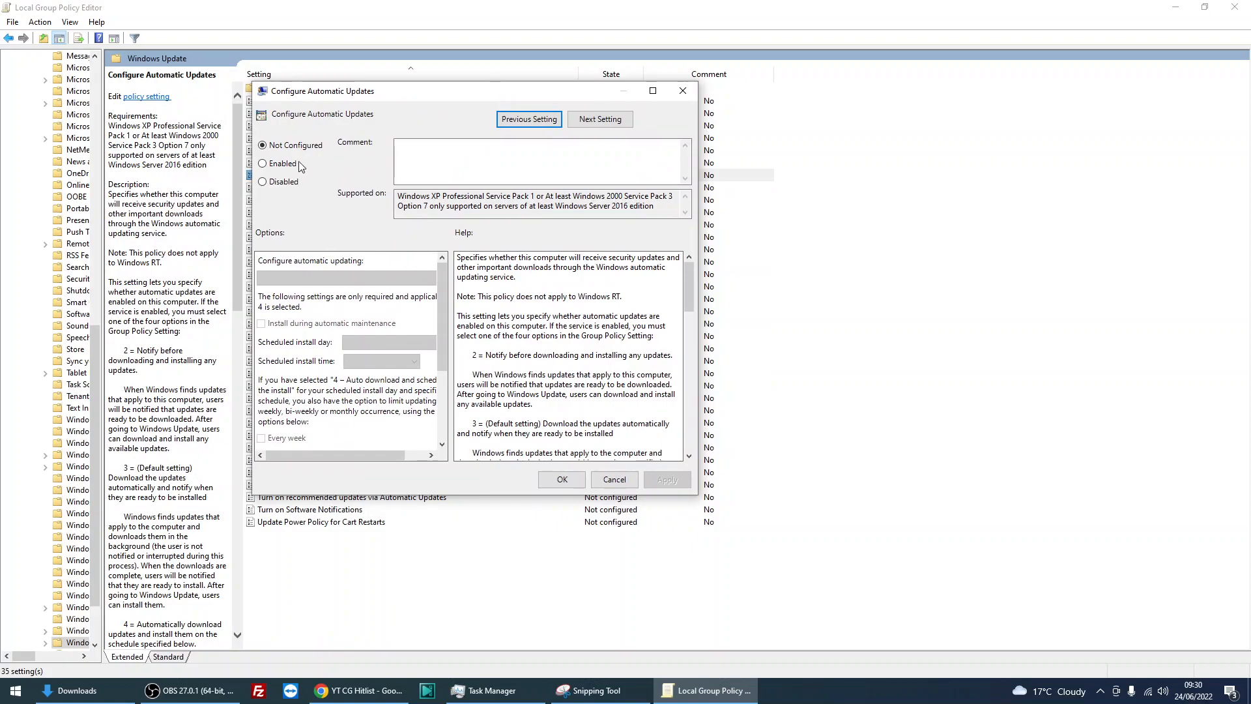
# Set the policy to Enabled with option 2 - Notify for download and auto install
pyautogui.click(262, 164)
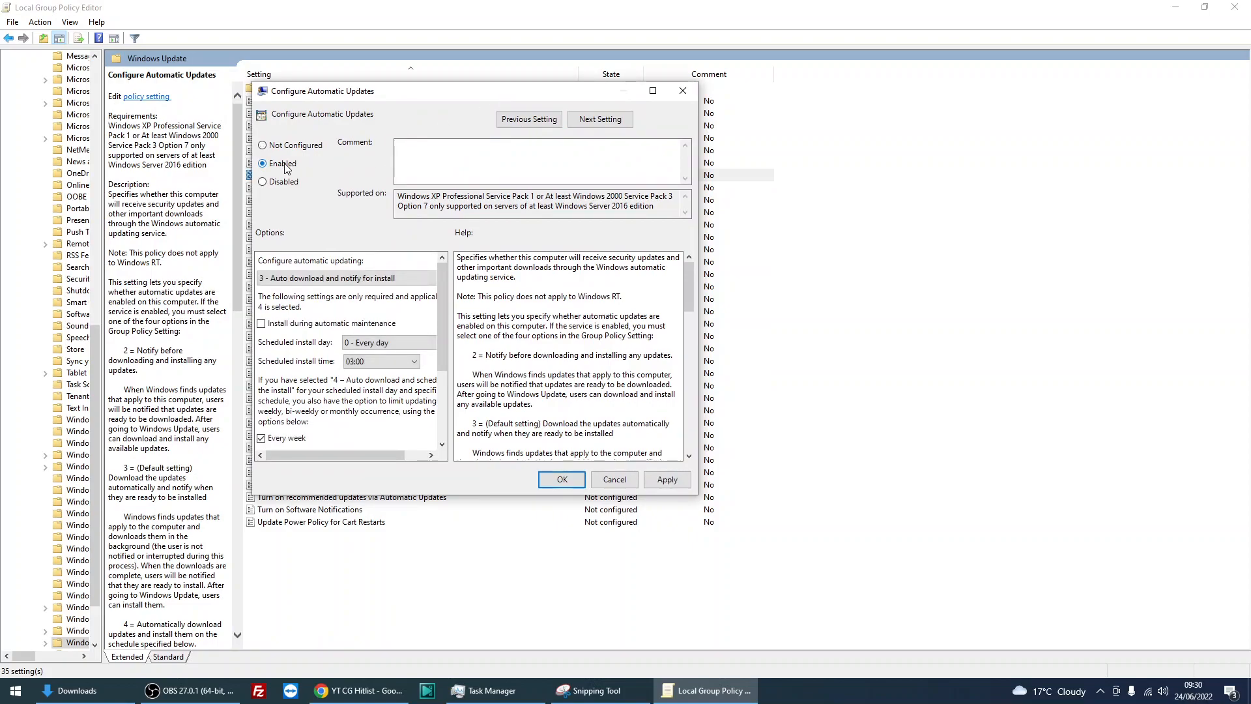
pyautogui.click(347, 278)
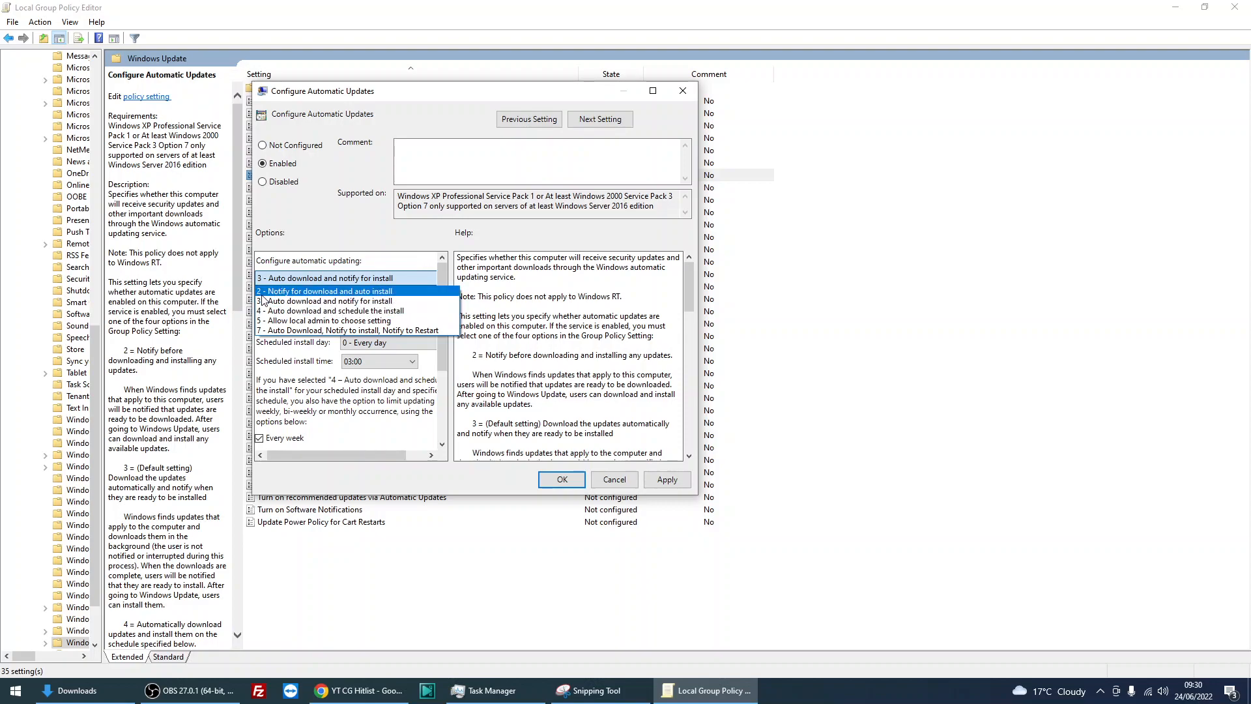
pyautogui.moveTo(327, 304)
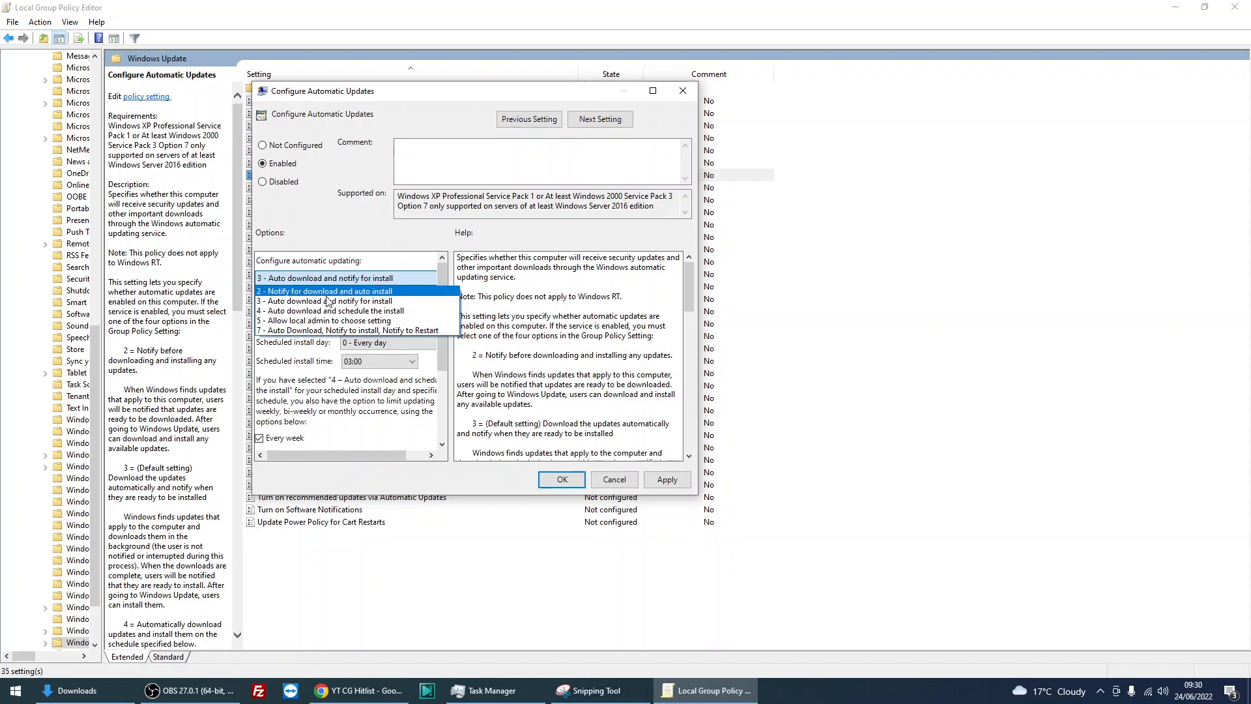
pyautogui.moveTo(357, 304)
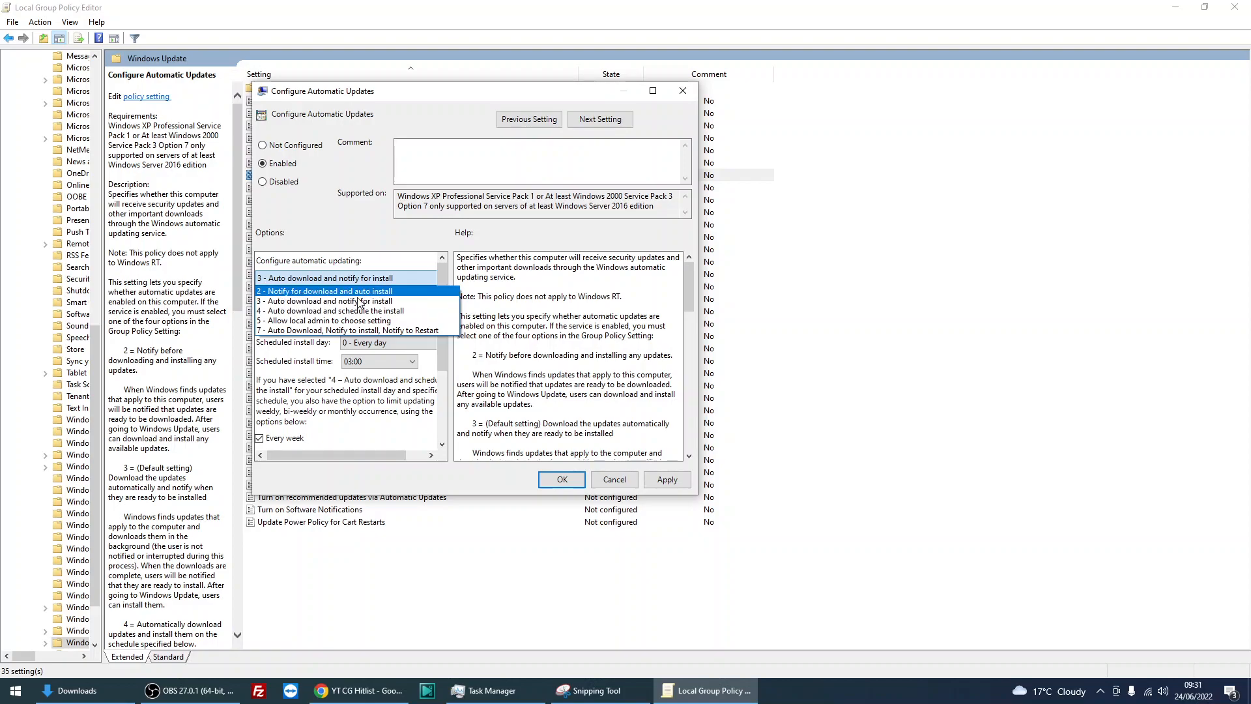
pyautogui.click(325, 289)
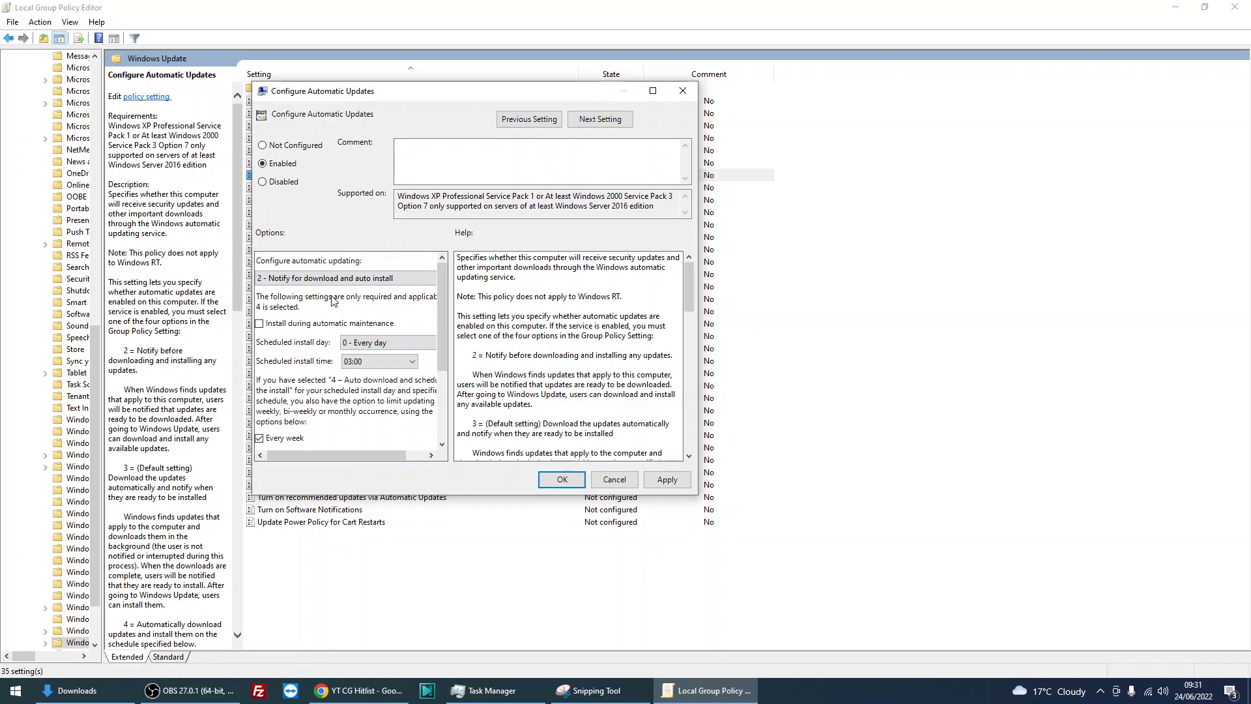
pyautogui.moveTo(277, 277)
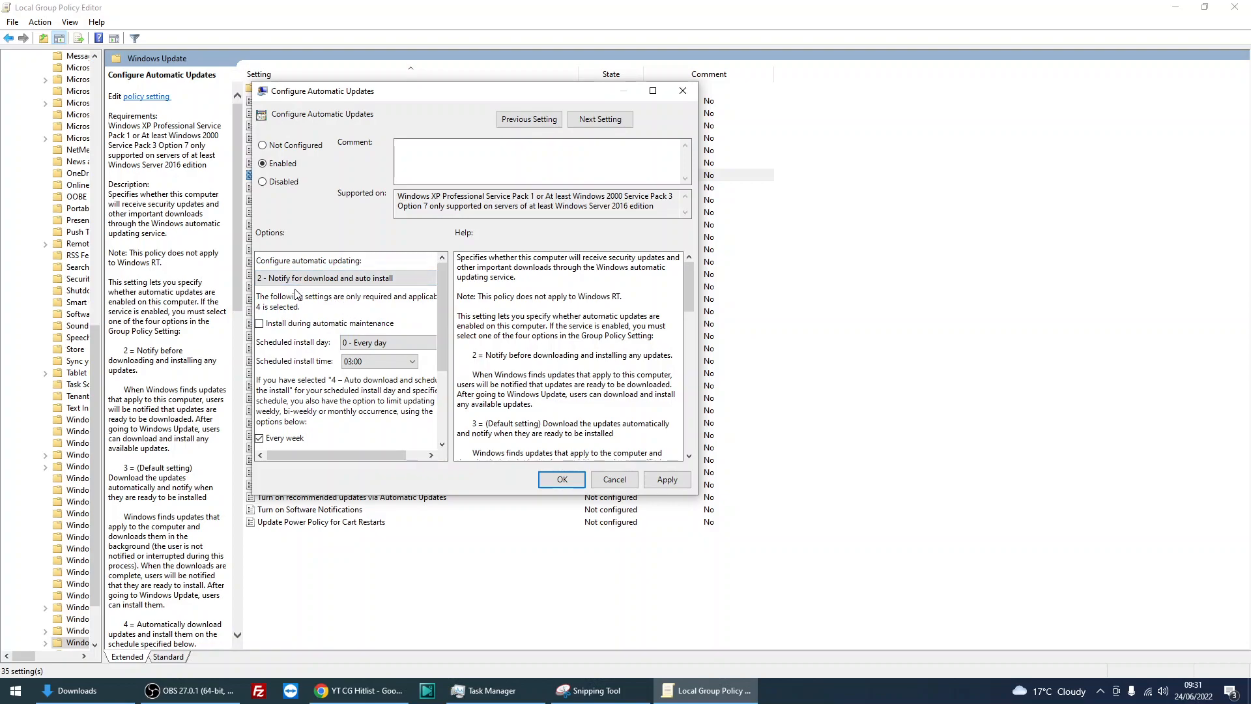
pyautogui.moveTo(404, 297)
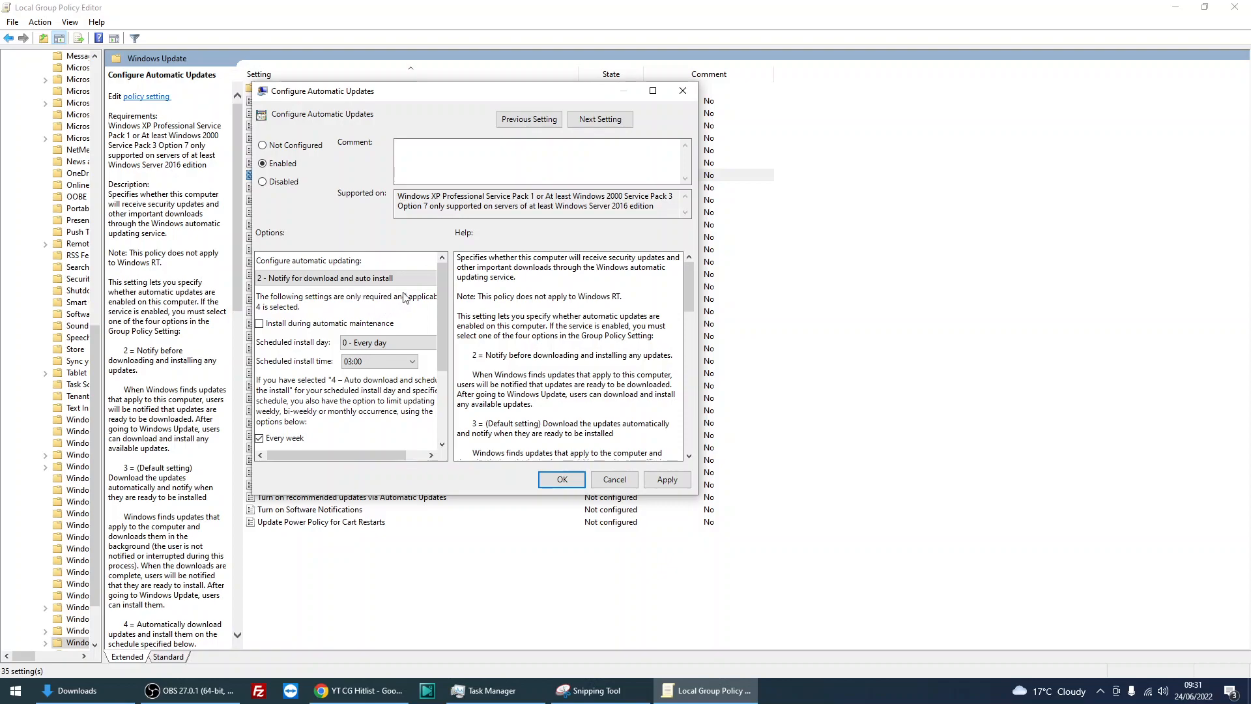
# Switch automatic updating to option 7 - Auto Download, Notify to install, Notify to Restart
pyautogui.click(344, 277)
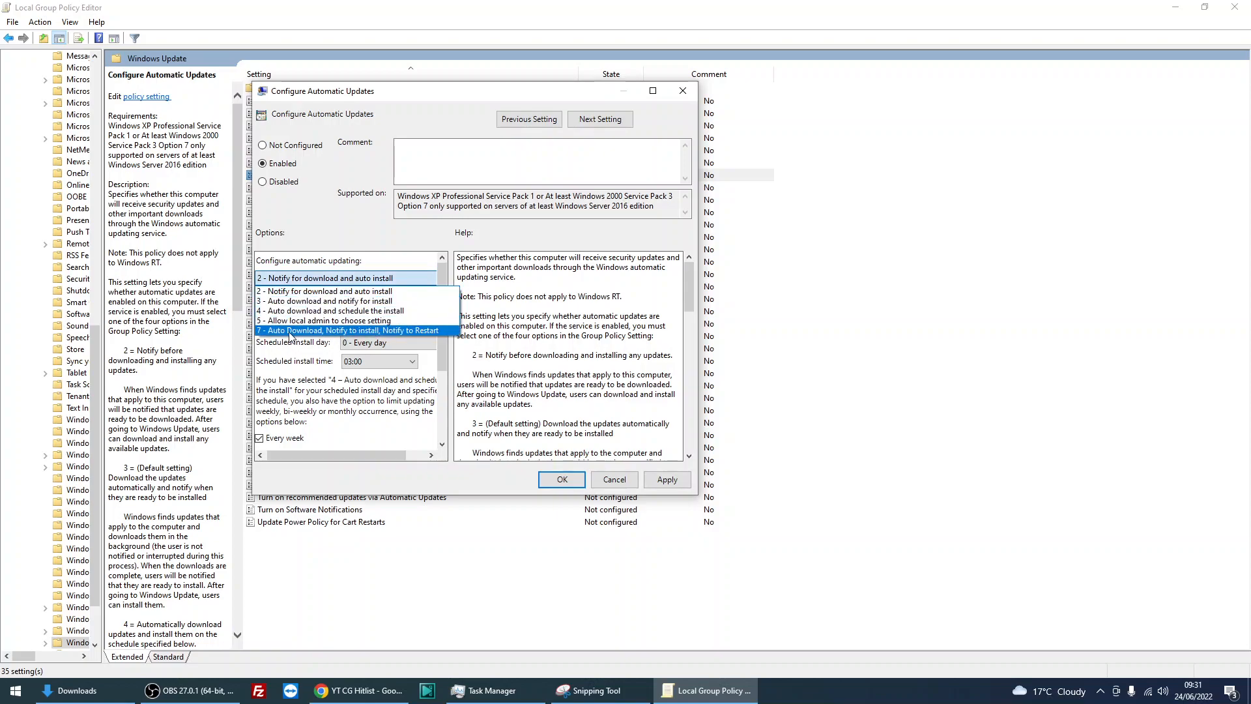
pyautogui.click(346, 330)
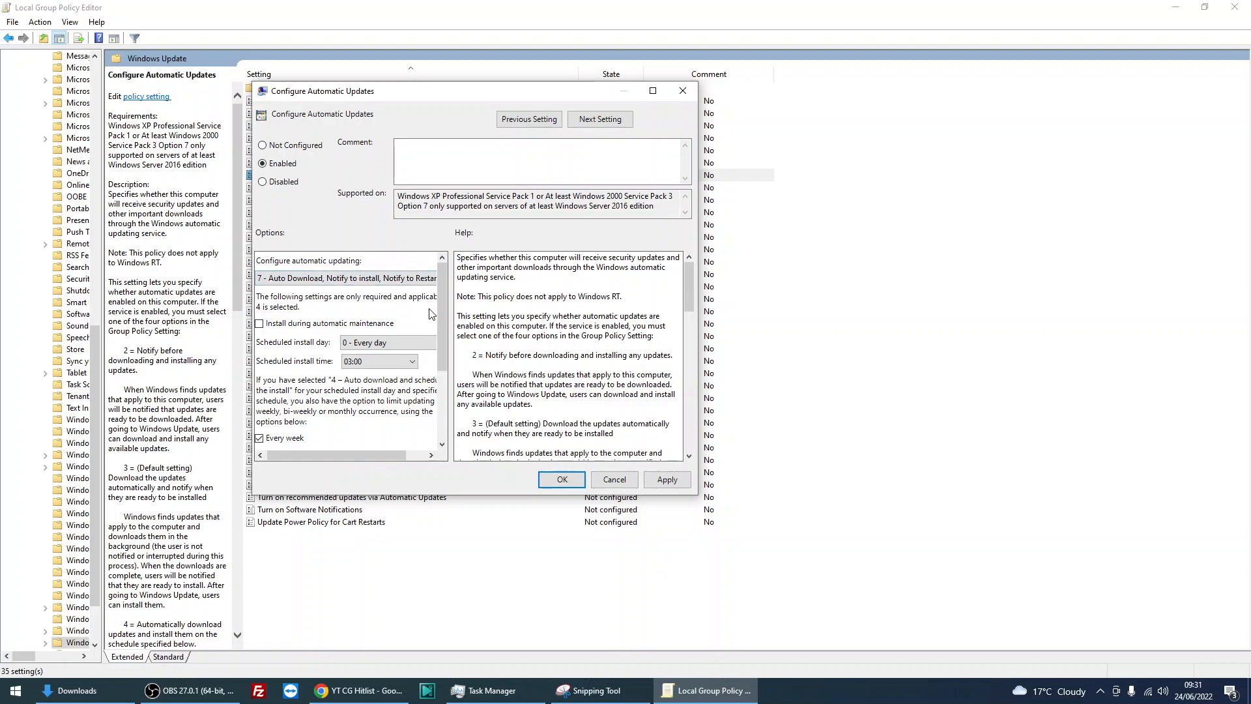
pyautogui.click(347, 277)
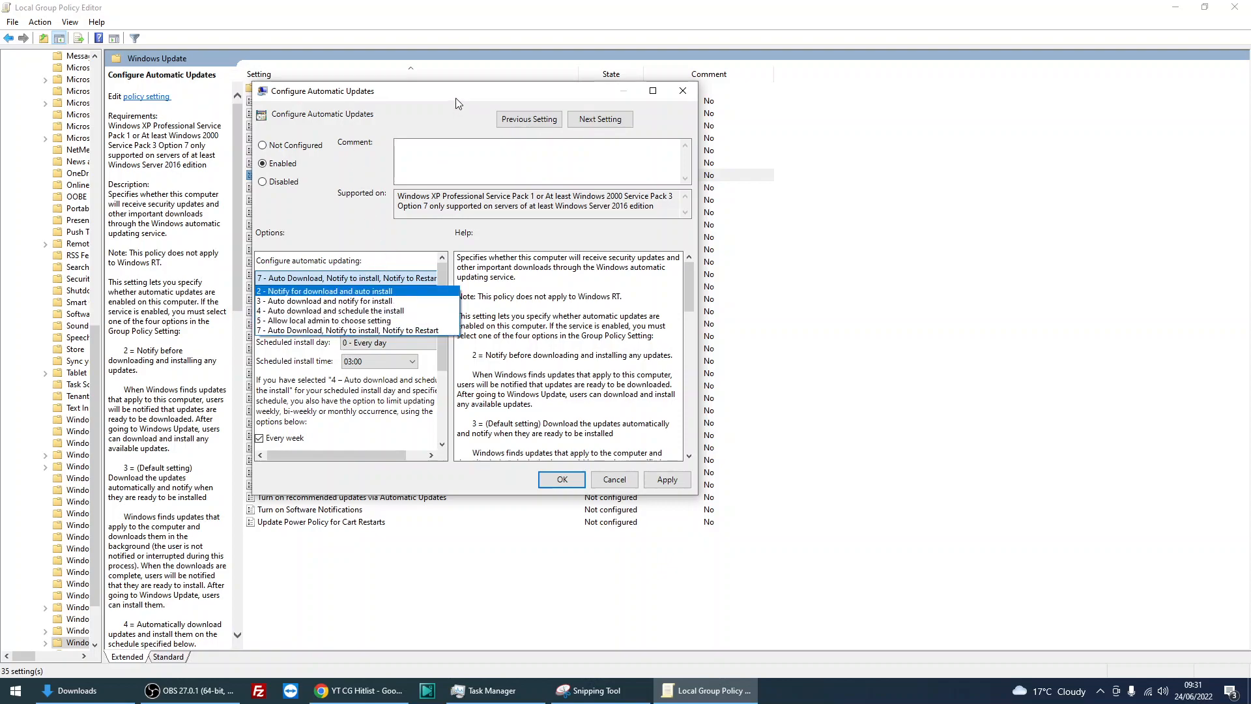
pyautogui.click(345, 330)
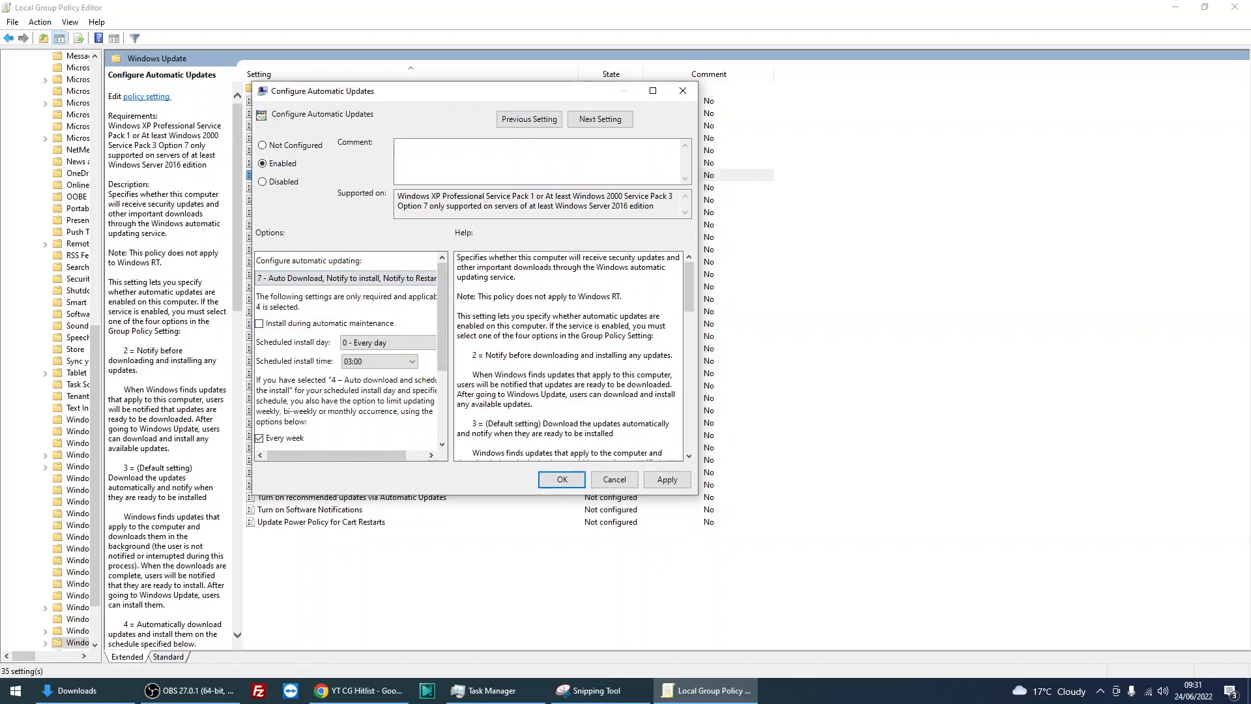